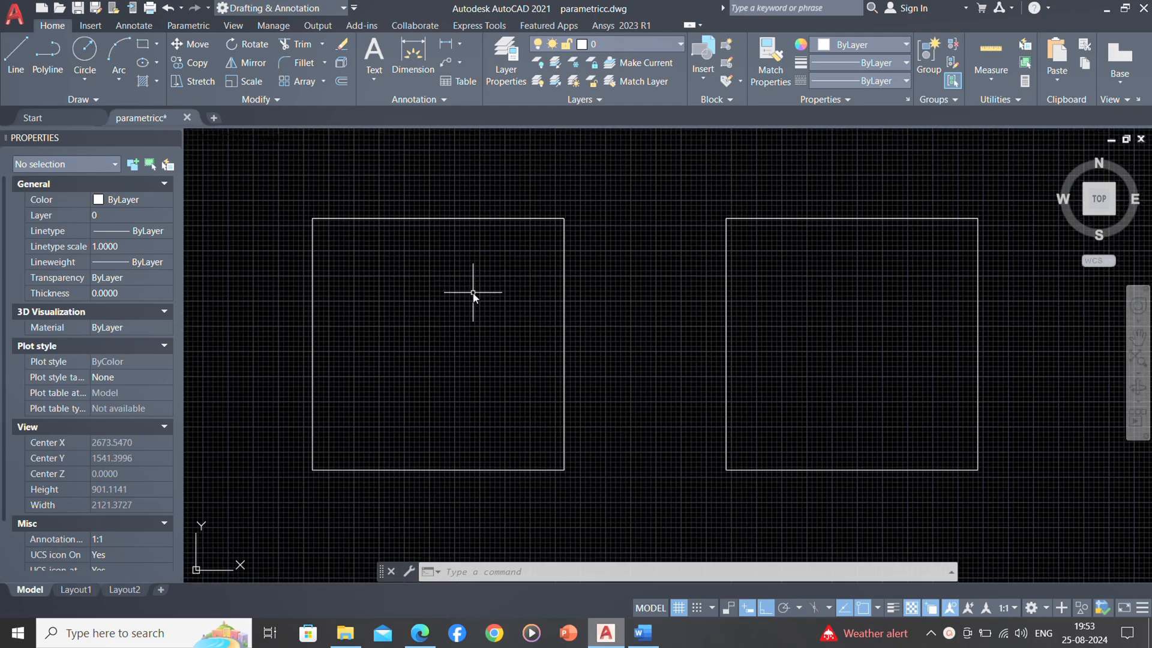
pyautogui.moveTo(469, 297)
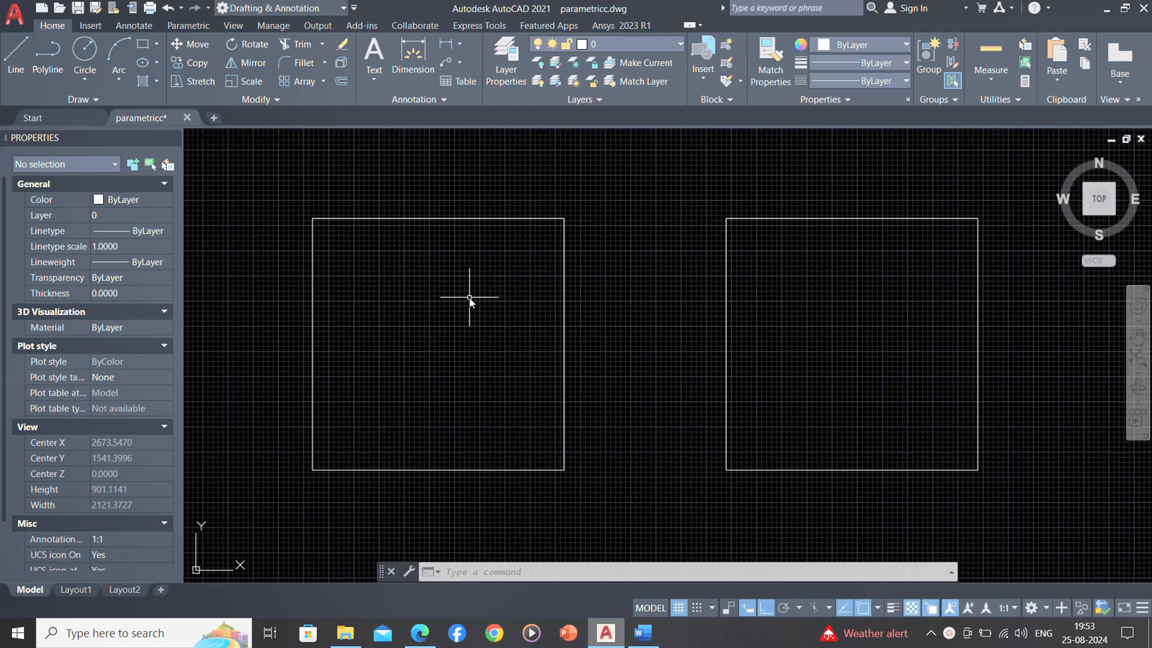
# - Place a horizontal 500.00 dimension along the bottom edge of the right square
pyautogui.click(412, 57)
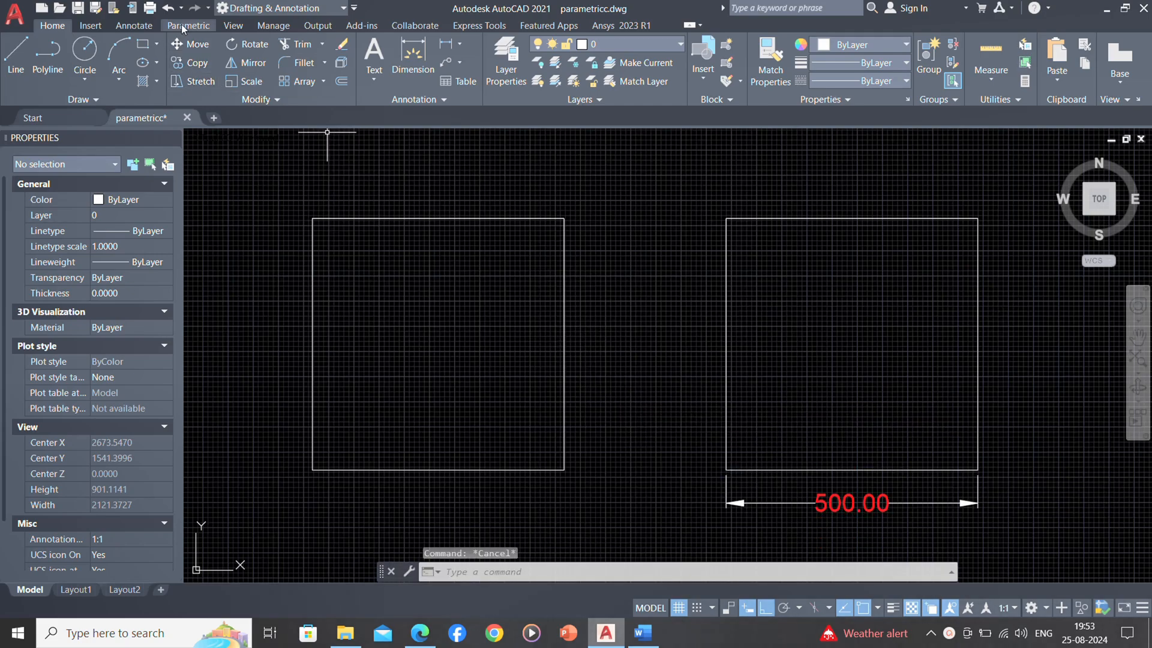
# - Add linear constraints to the left square: width d1=500 and height d2=d1/2
pyautogui.click(188, 25)
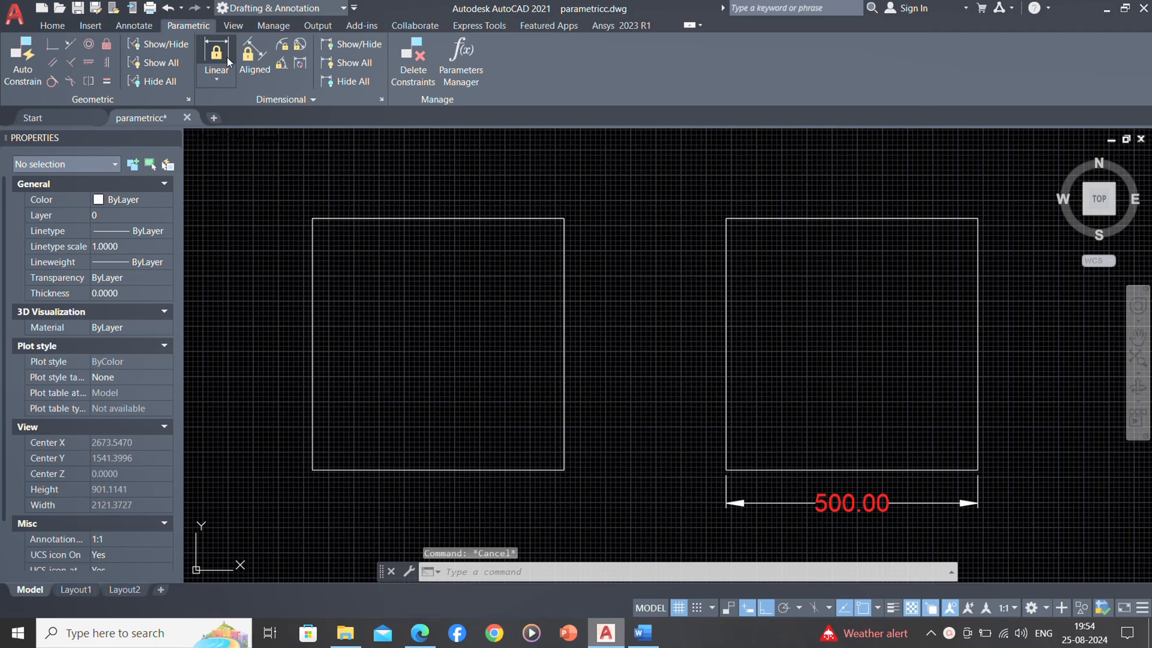
pyautogui.click(22, 59)
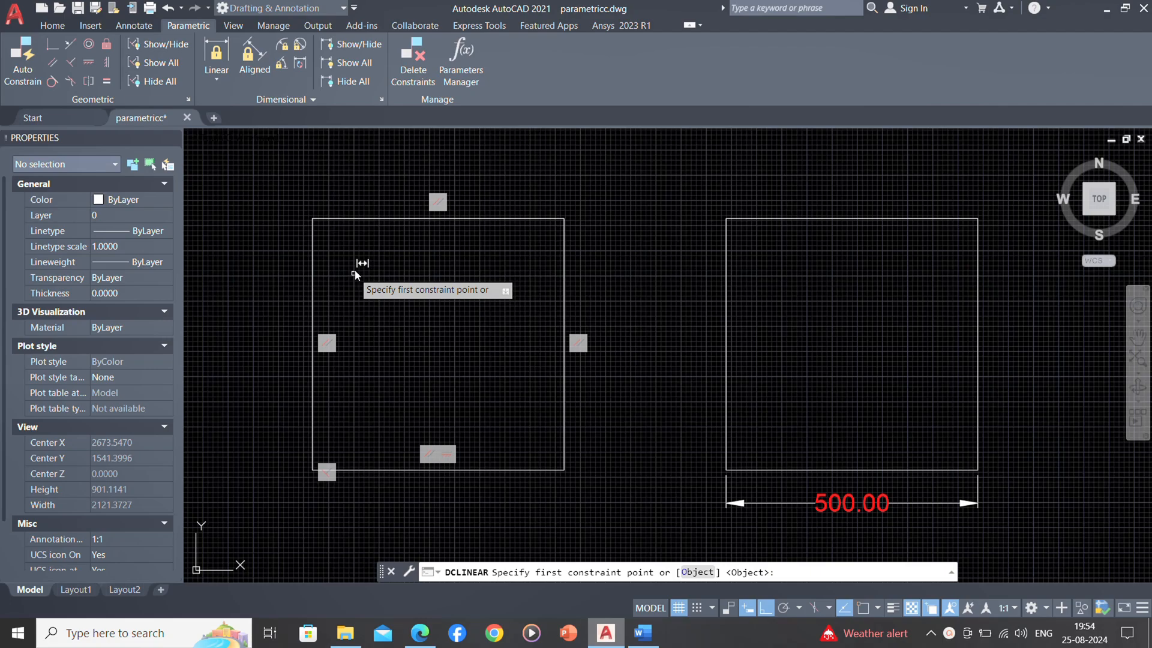
pyautogui.click(563, 219)
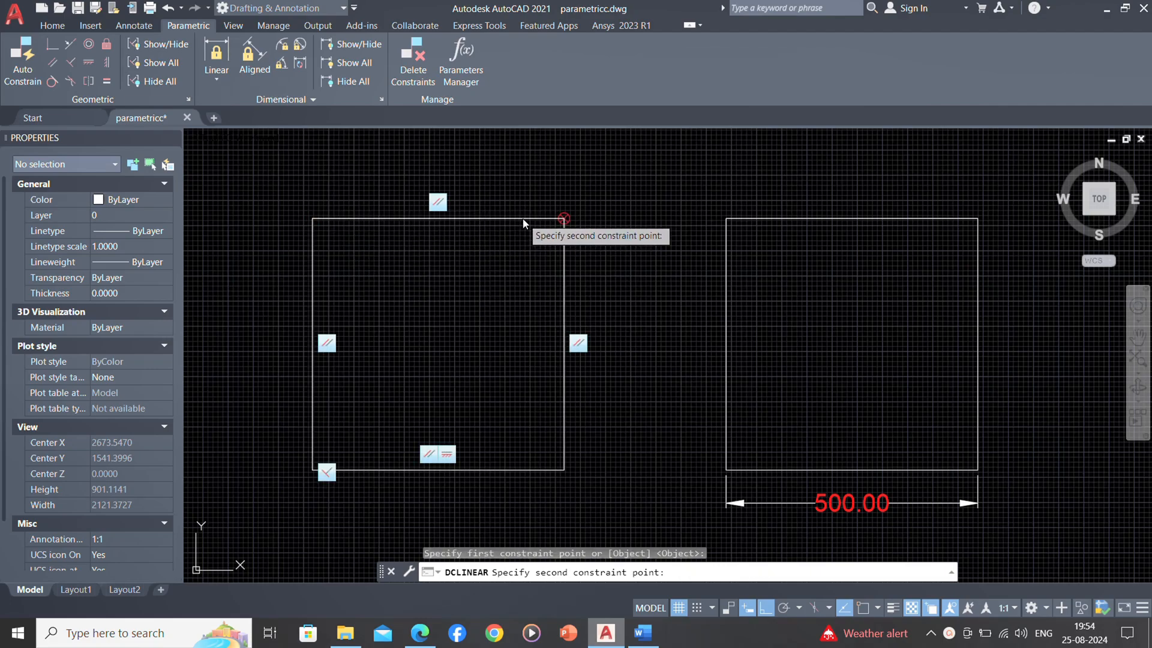
pyautogui.click(564, 218)
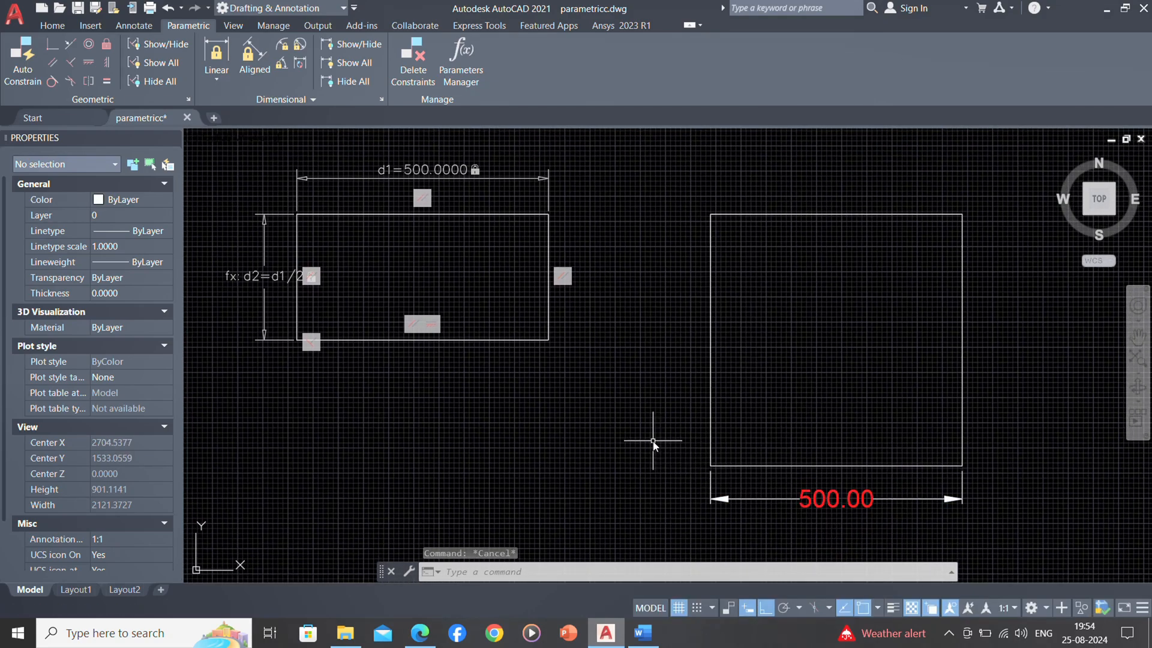
pyautogui.click(835, 498)
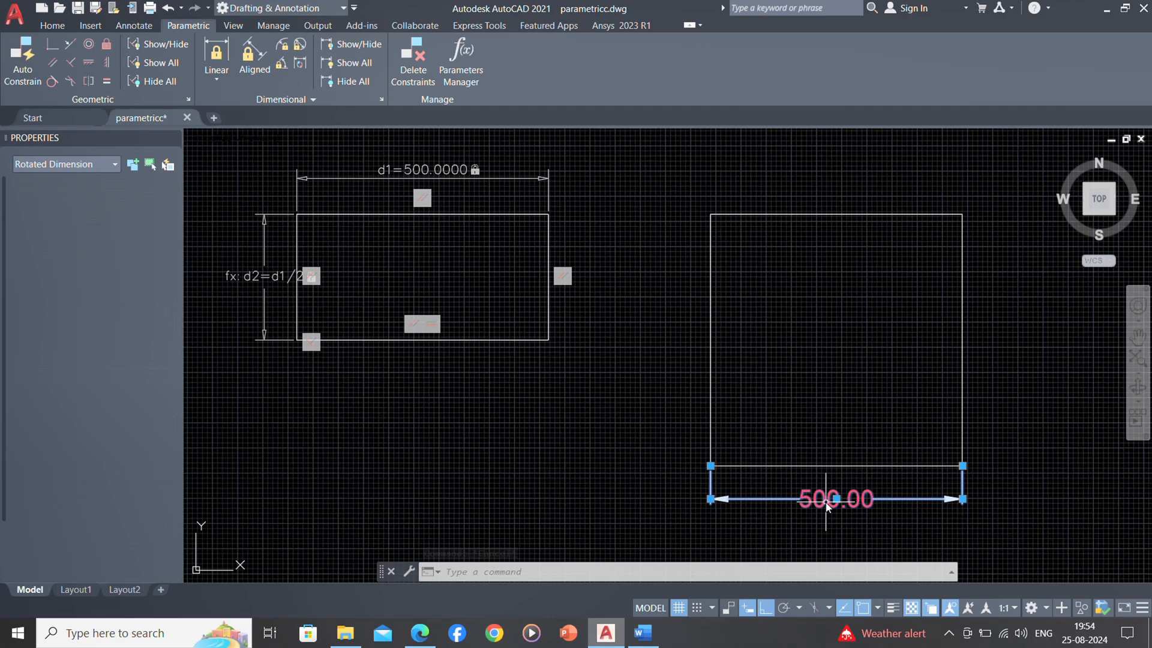
# - Override the right square's dimension text to read 200, then return to Home
pyautogui.doubleClick(835, 499)
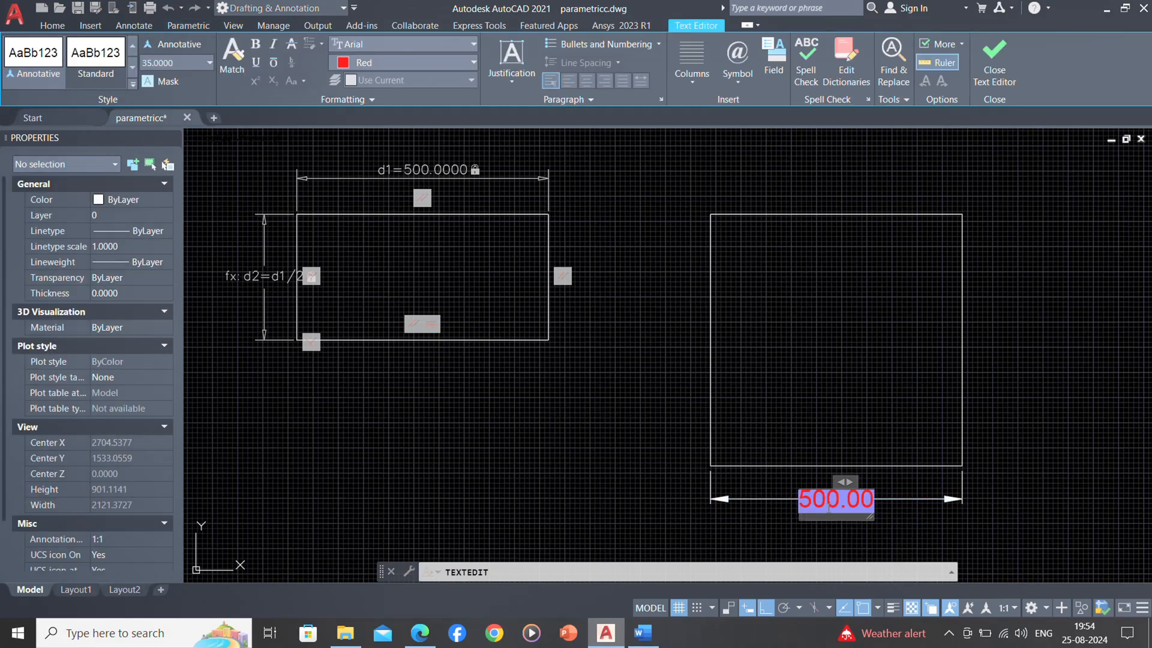
pyautogui.write('200')
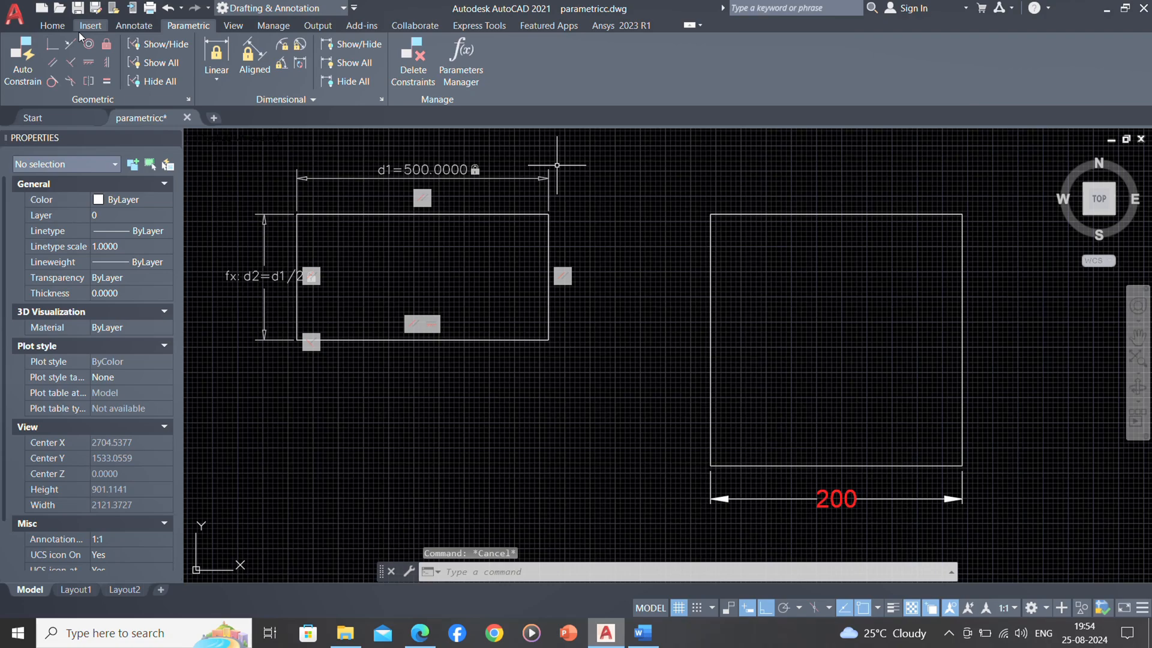
pyautogui.click(52, 25)
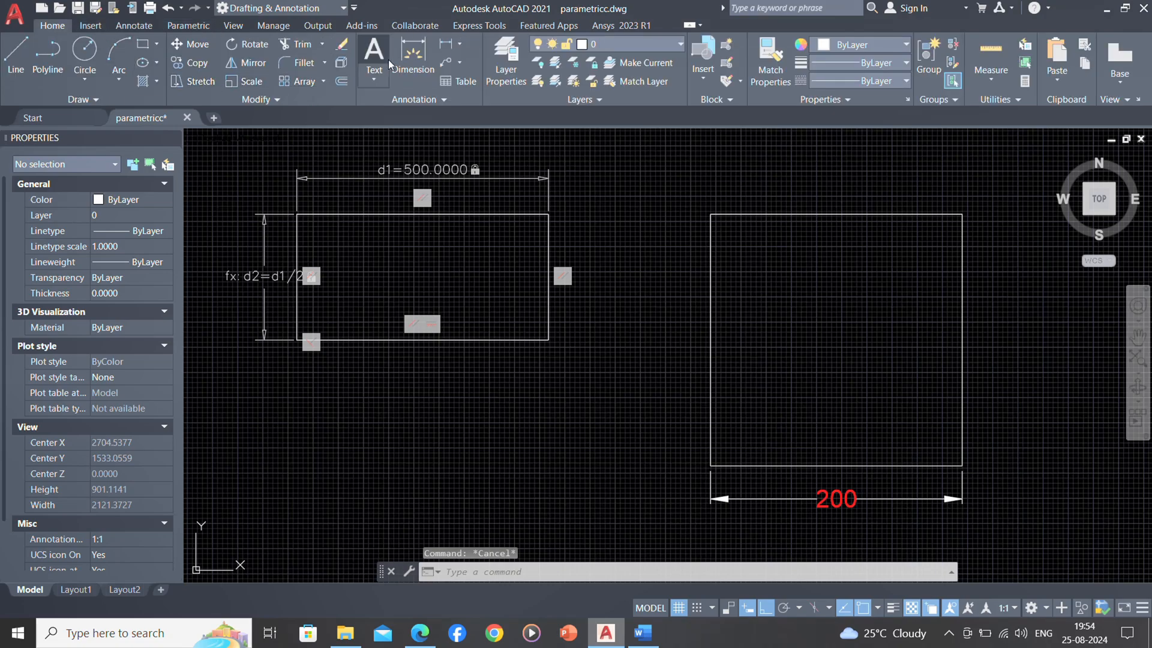
# - Add a vertical 500.00 dimension left of the right square and open its text
pyautogui.click(412, 49)
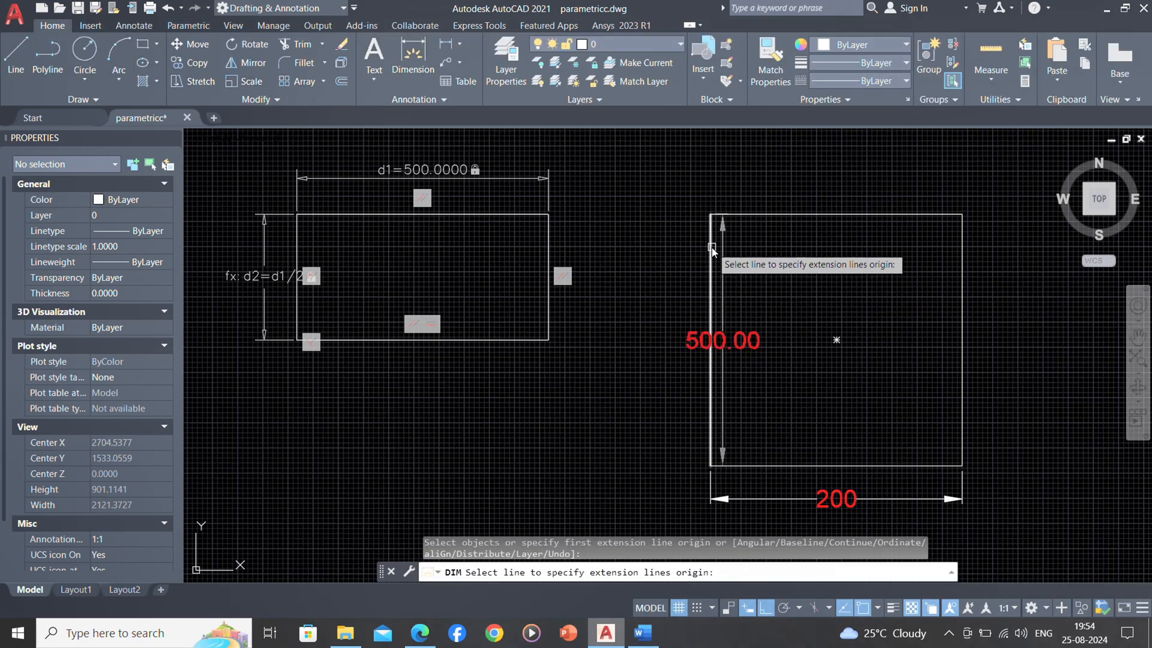
pyautogui.click(721, 339)
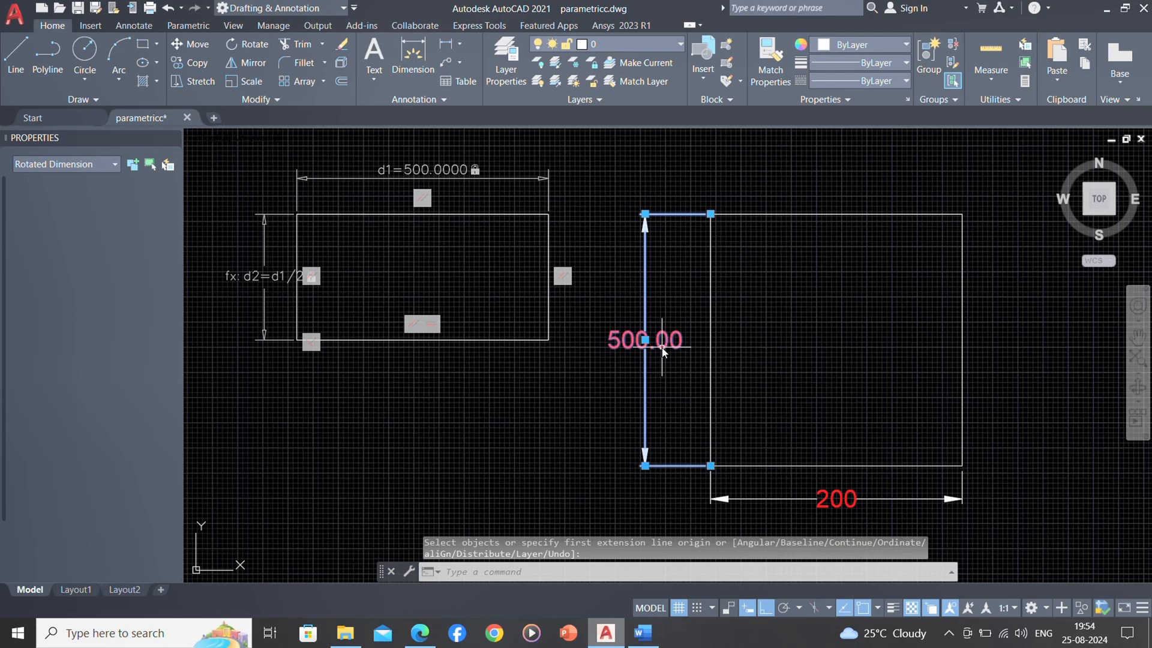
pyautogui.press('Escape')
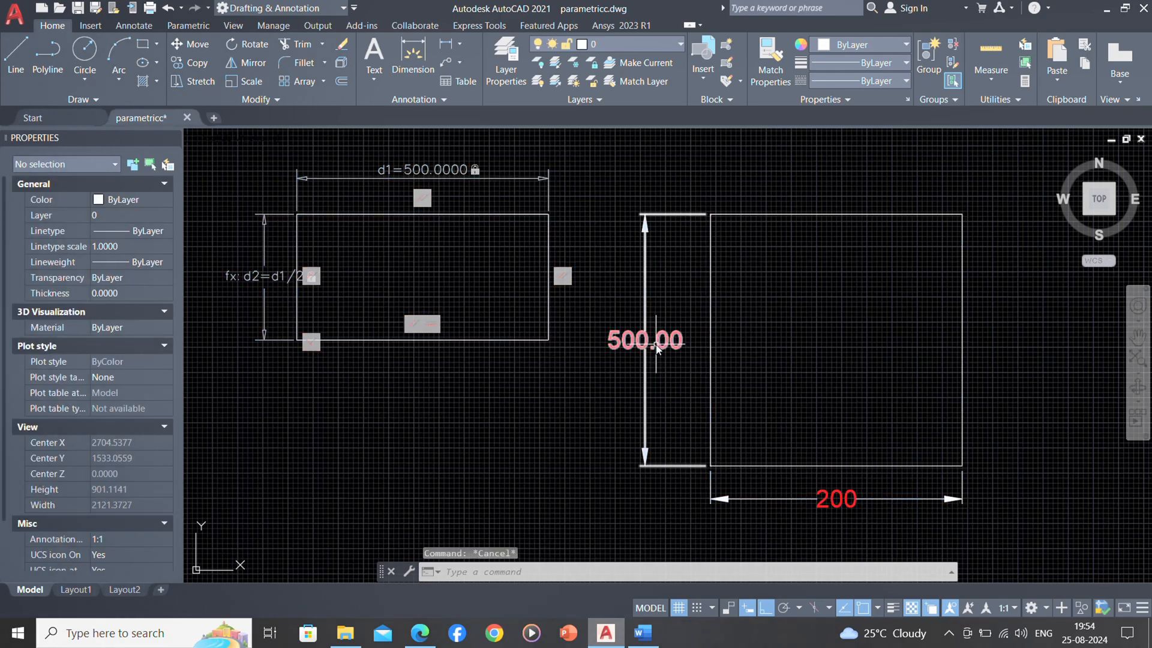
pyautogui.doubleClick(644, 340)
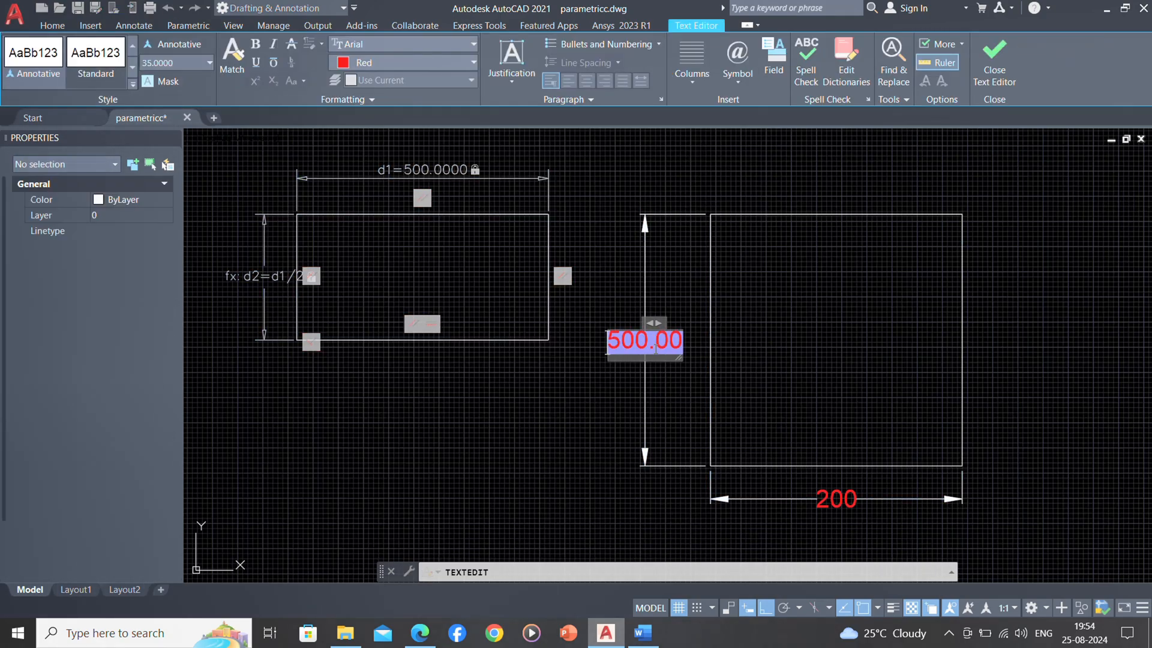